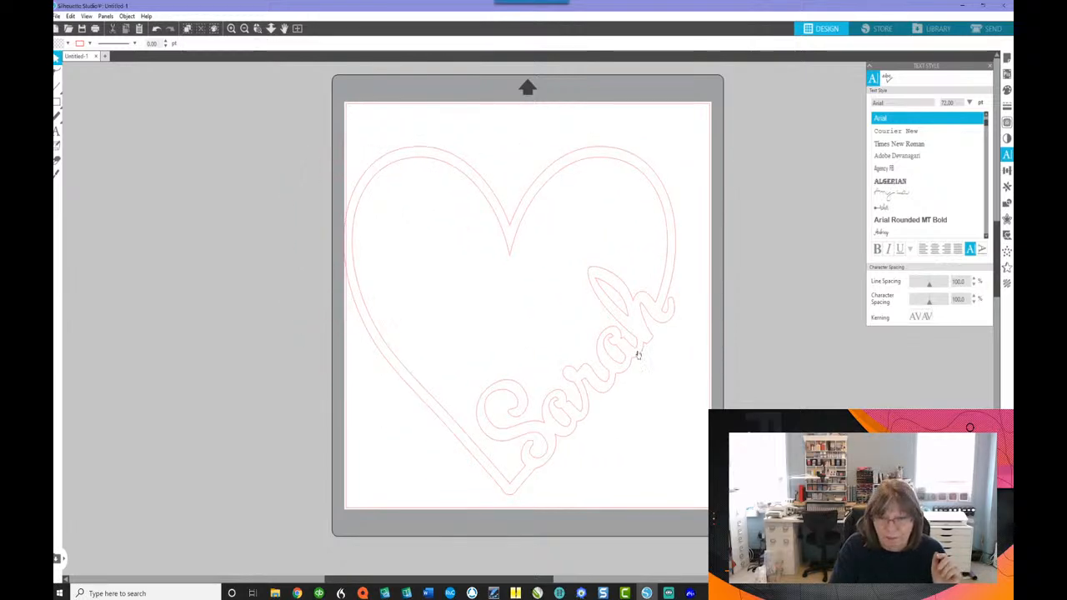
Clear the page and place the 11 hearts design from the Library onto the mat
click(634, 354)
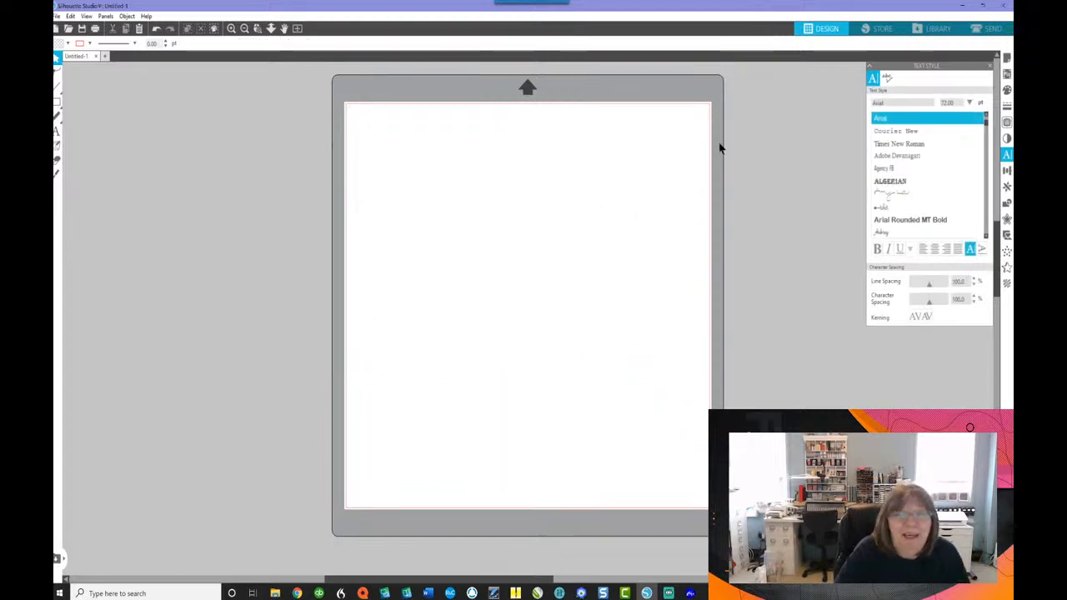
click(931, 30)
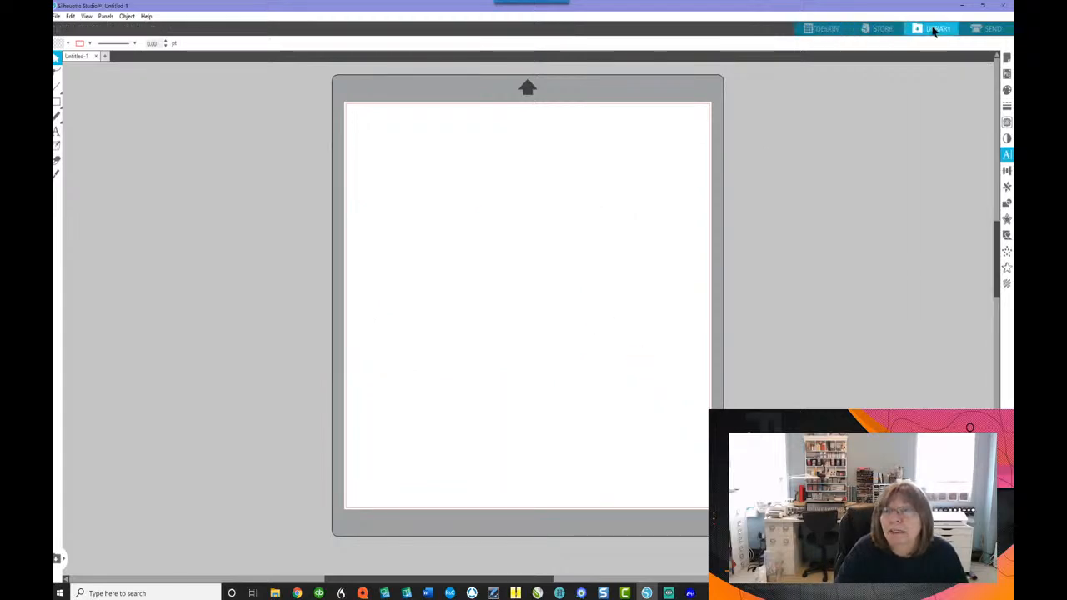
click(932, 29)
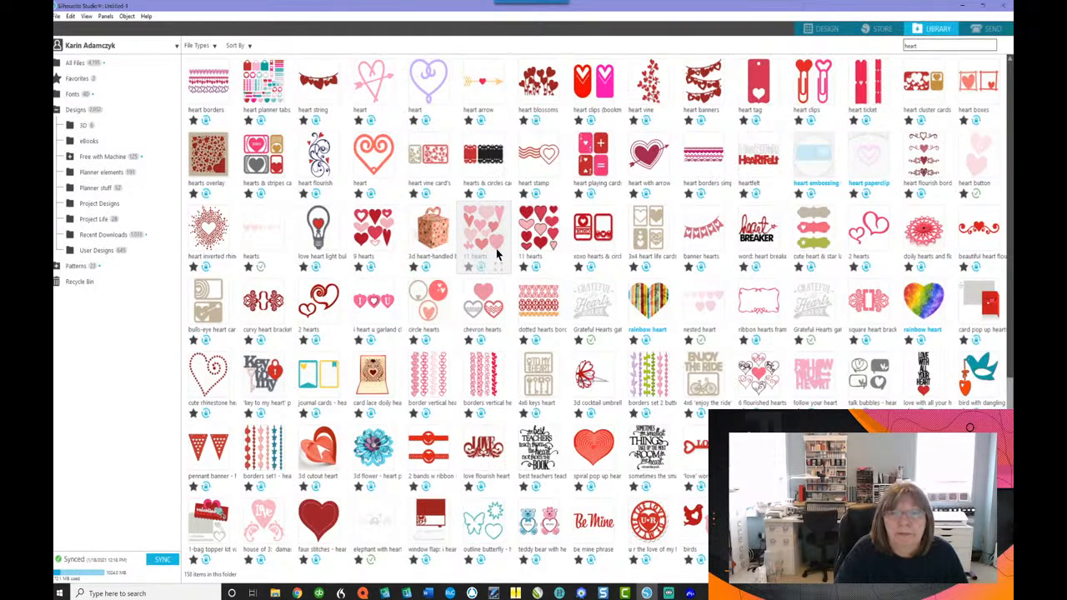
double_click(483, 233)
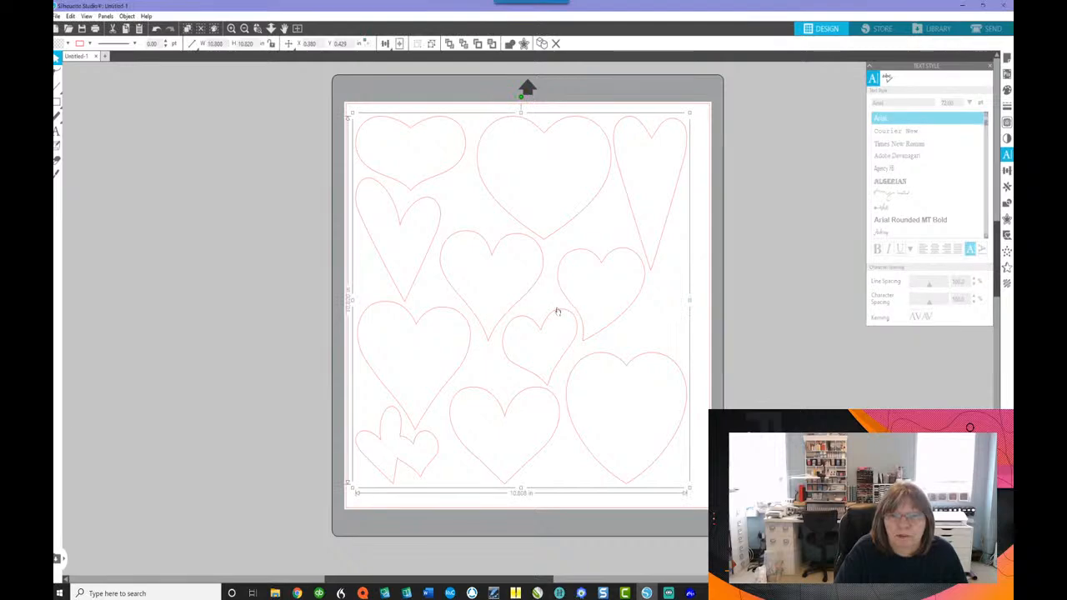
mouse_move(567, 303)
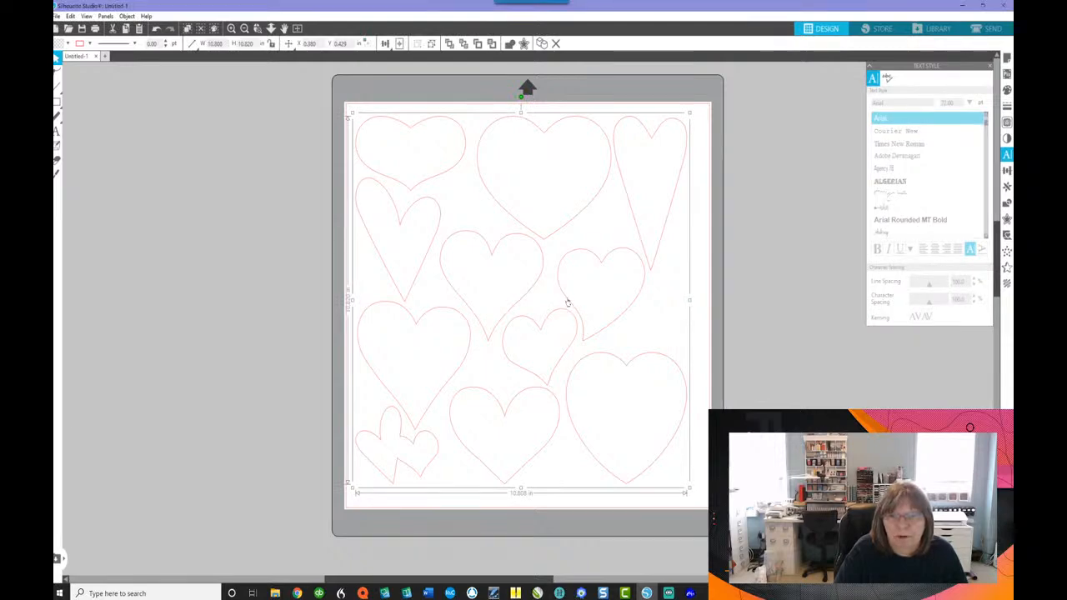
Ungroup the heart set into individual heart shapes
right_click(567, 301)
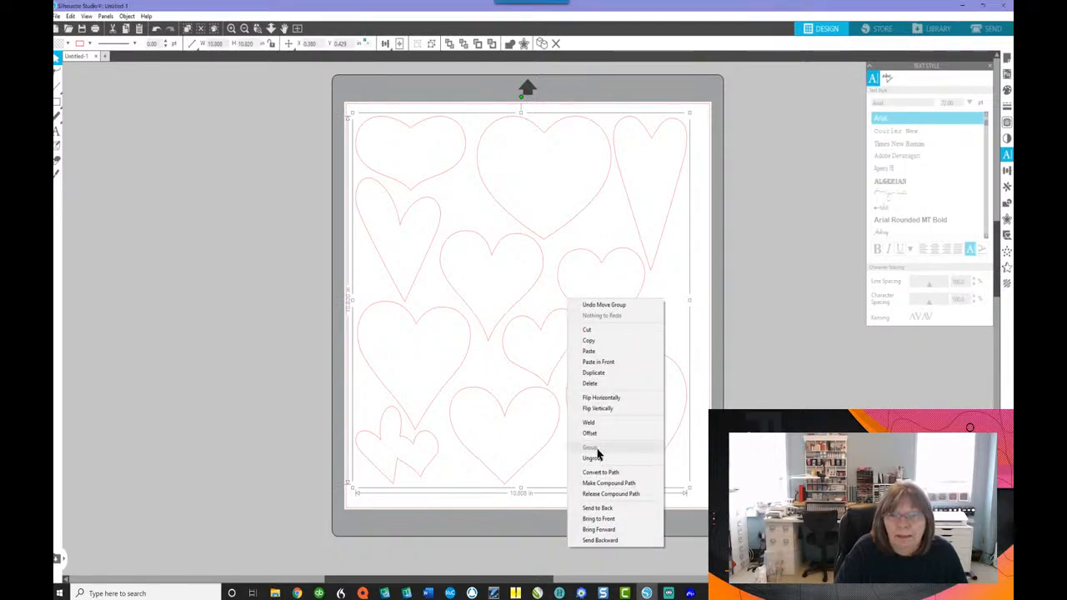
click(592, 458)
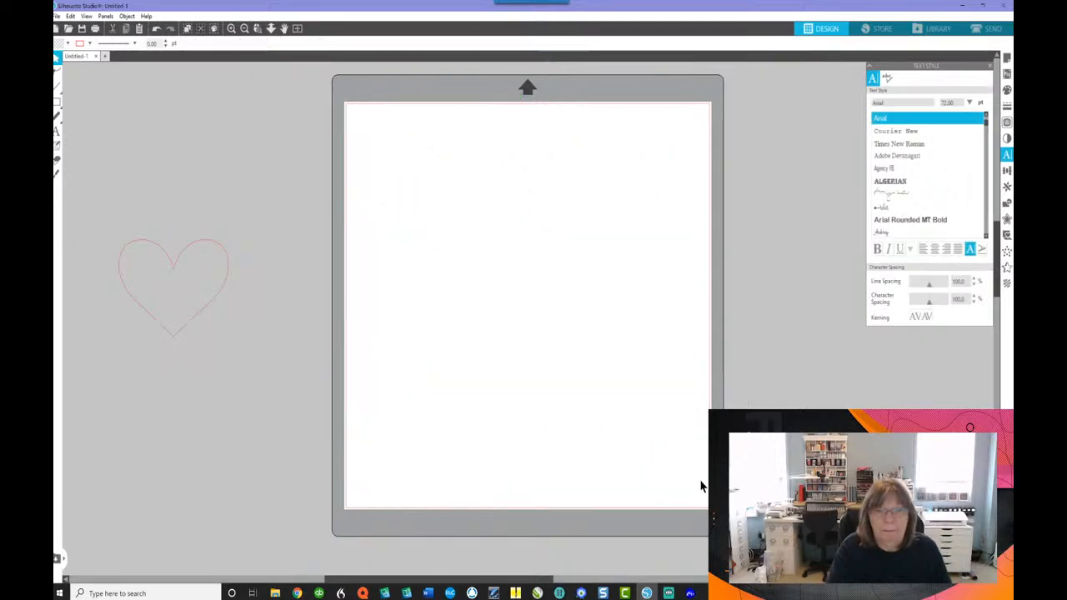
Move the single heart onto the mat and scale it up to fill most of the page
drag(175, 283, 416, 204)
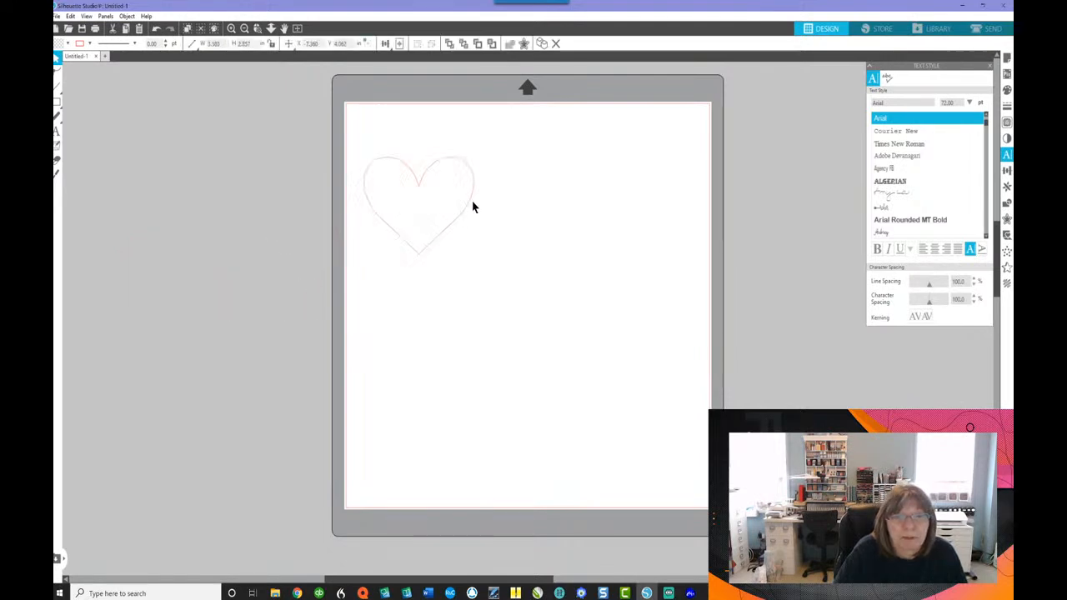
click(417, 200)
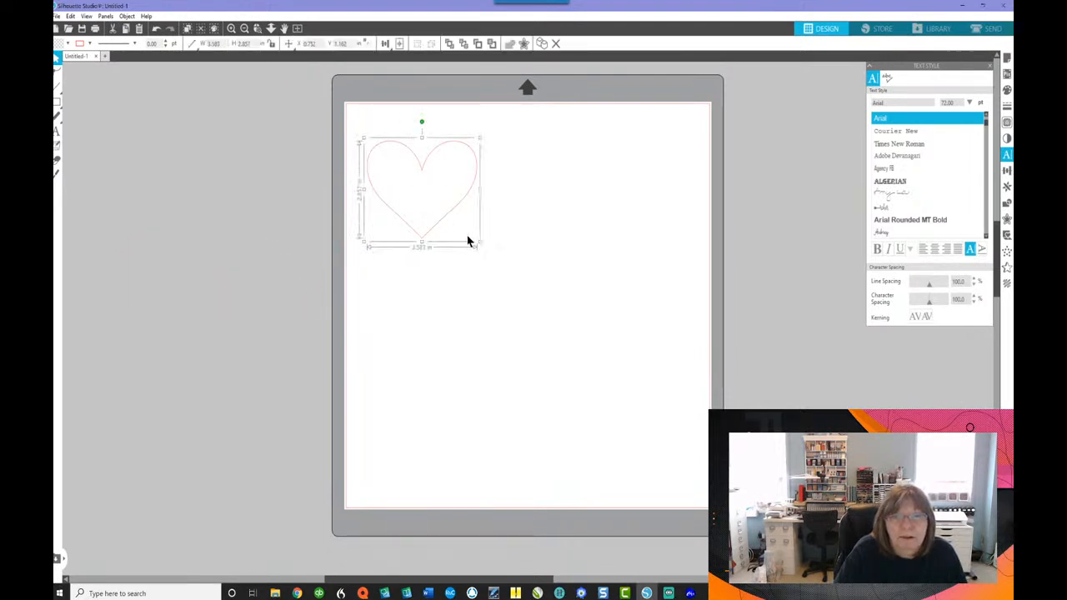
drag(479, 246, 674, 416)
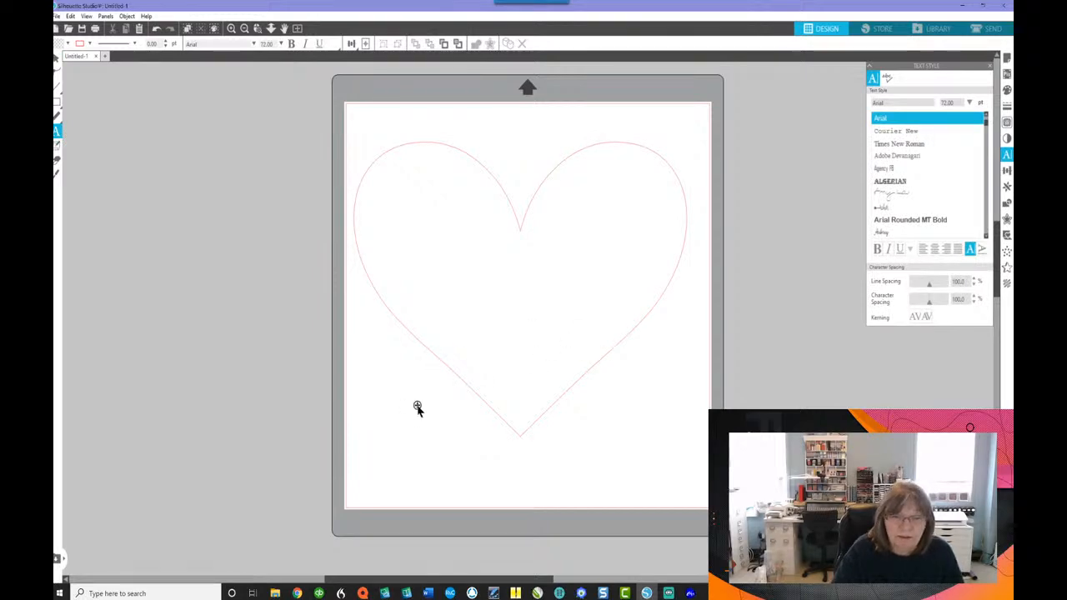
Type the name 'Sarah' and switch it to the Aubrey script font
text(Sa)
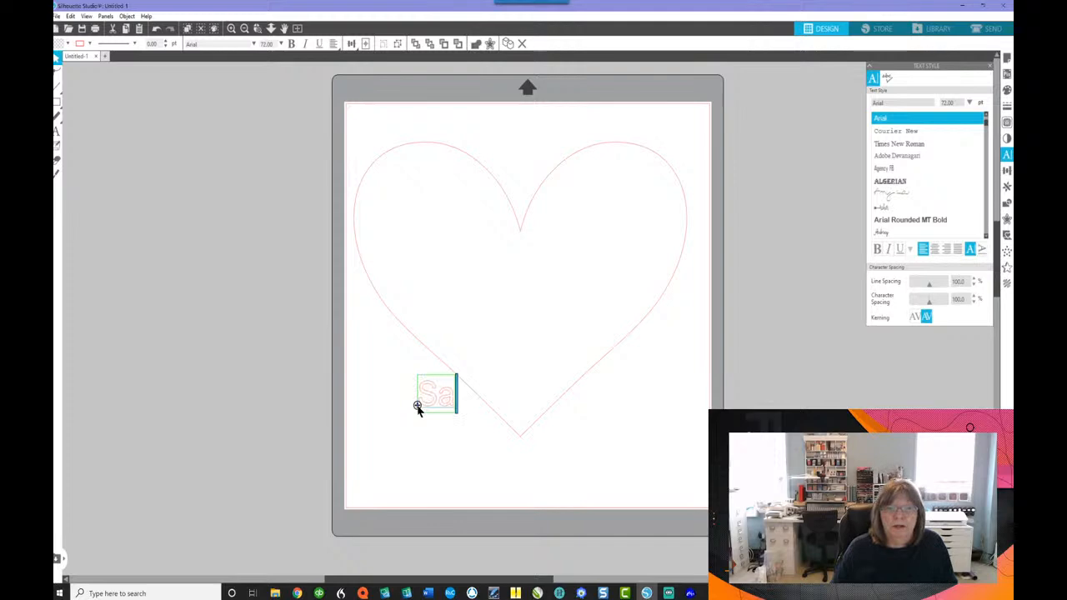
text(rah)
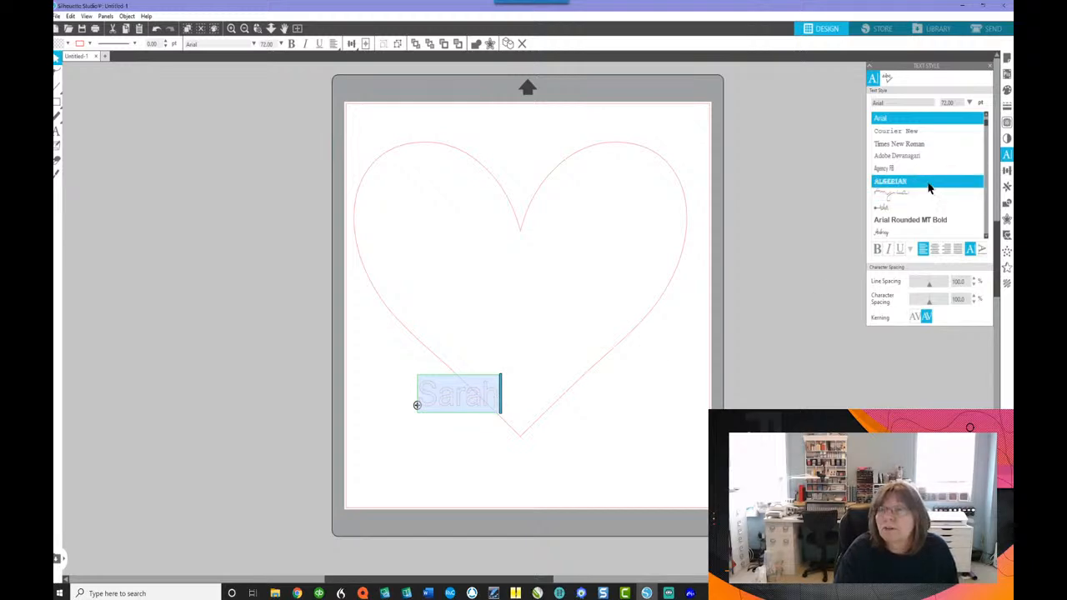
click(896, 232)
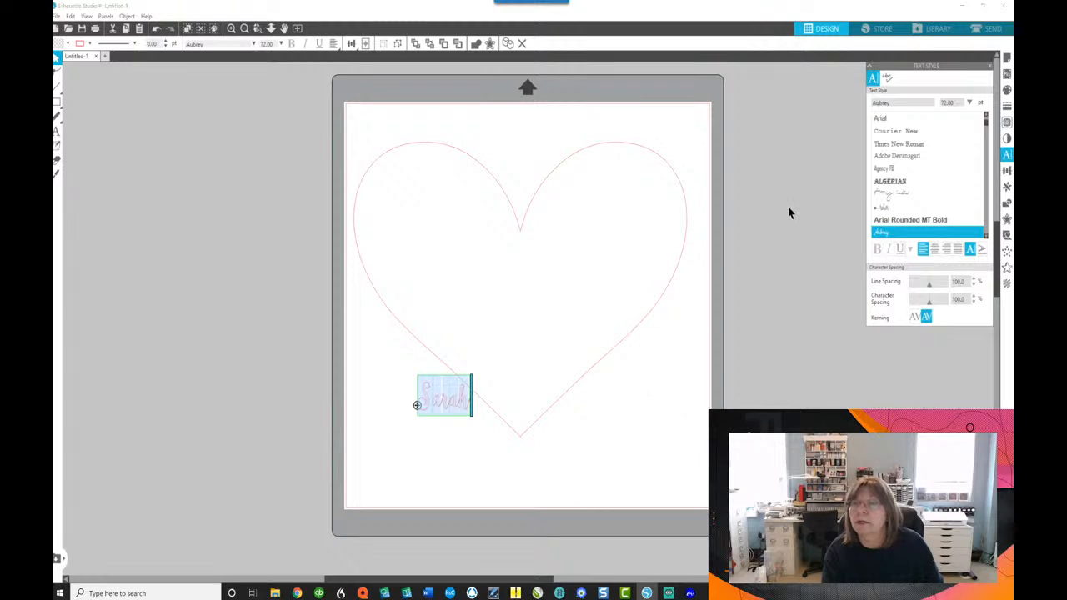
mouse_move(533, 368)
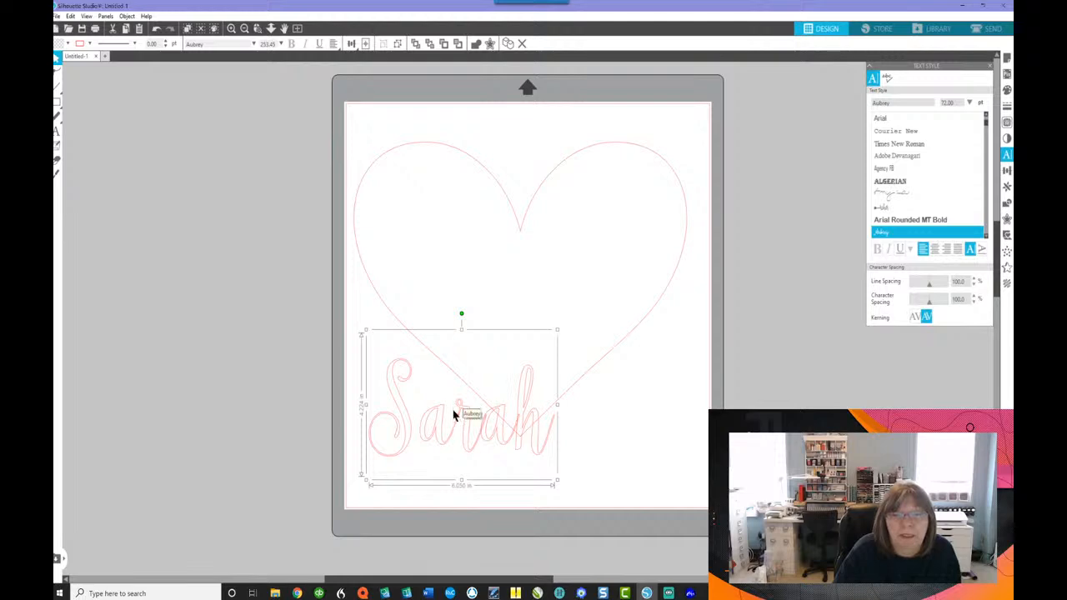
mouse_move(410, 354)
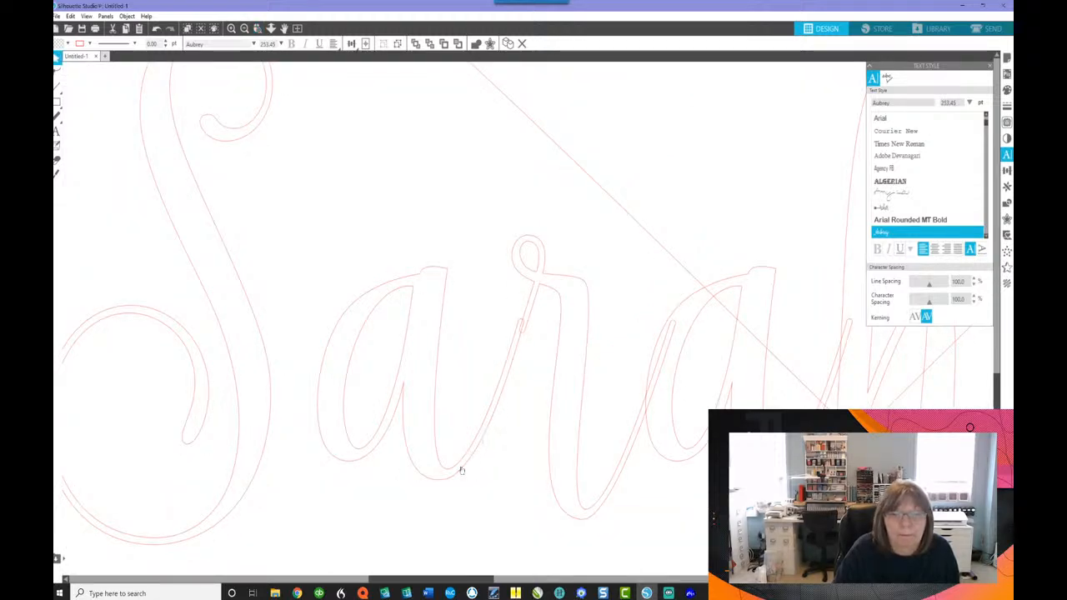
Ungroup 'Sarah' into separate letters and select the letter S
right_click(460, 471)
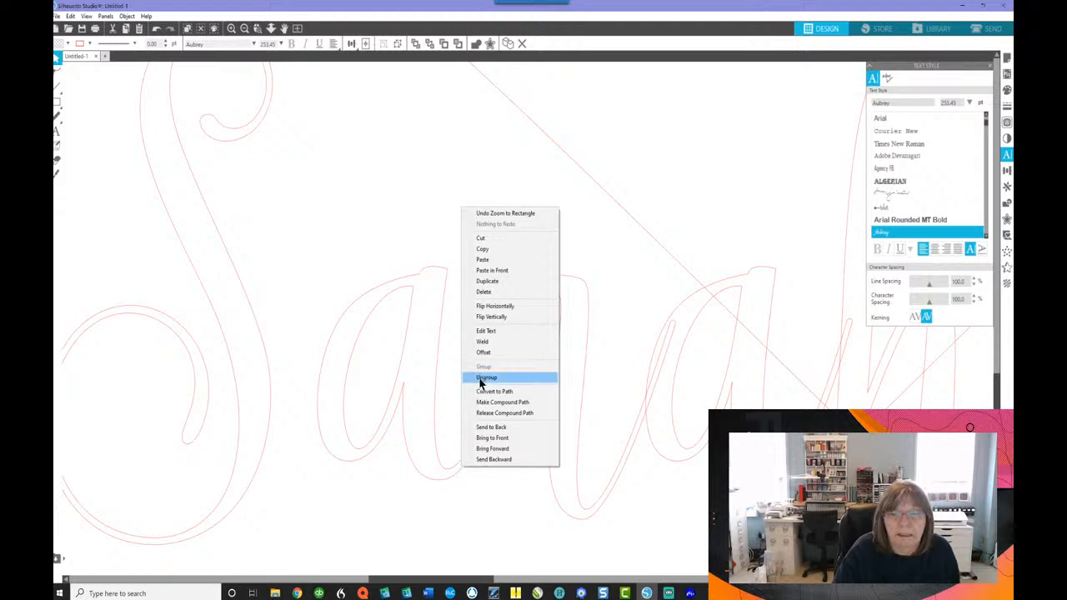
click(484, 377)
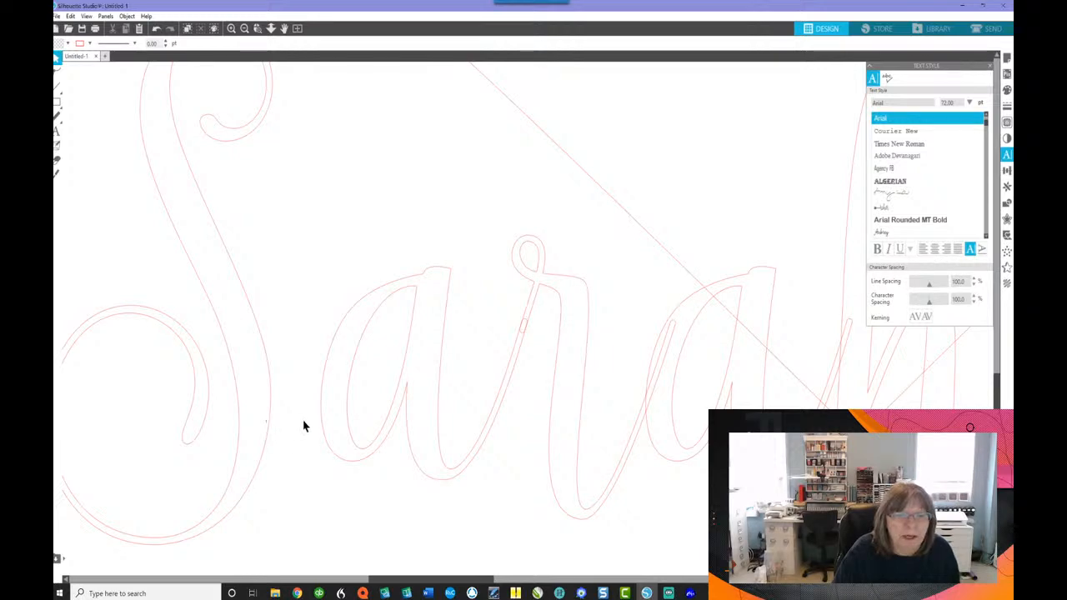
click(325, 430)
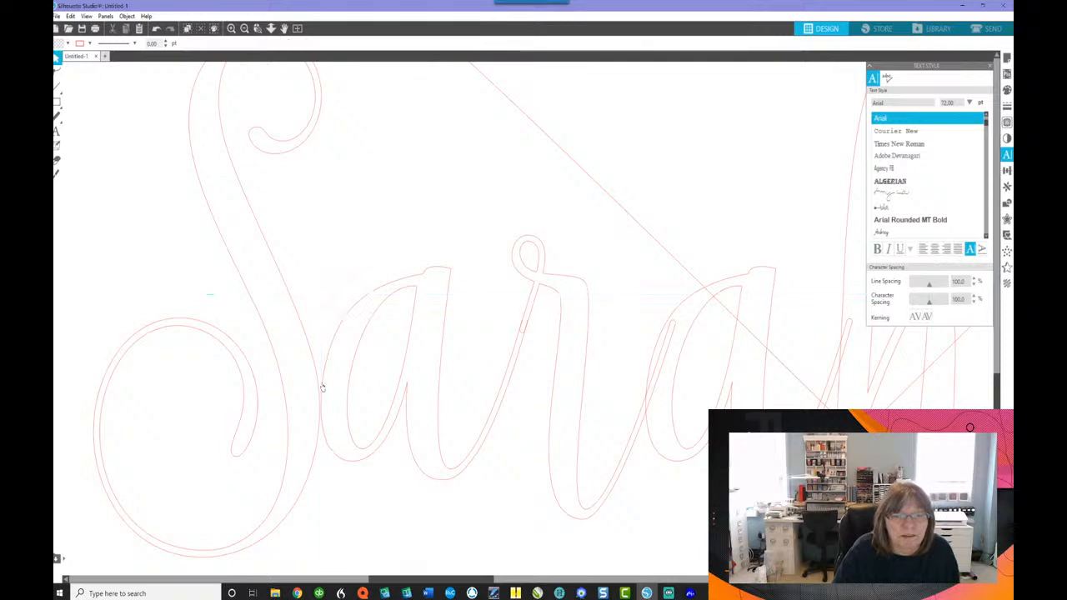
Uncheck Enable Smart Snapping in the View menu
click(82, 17)
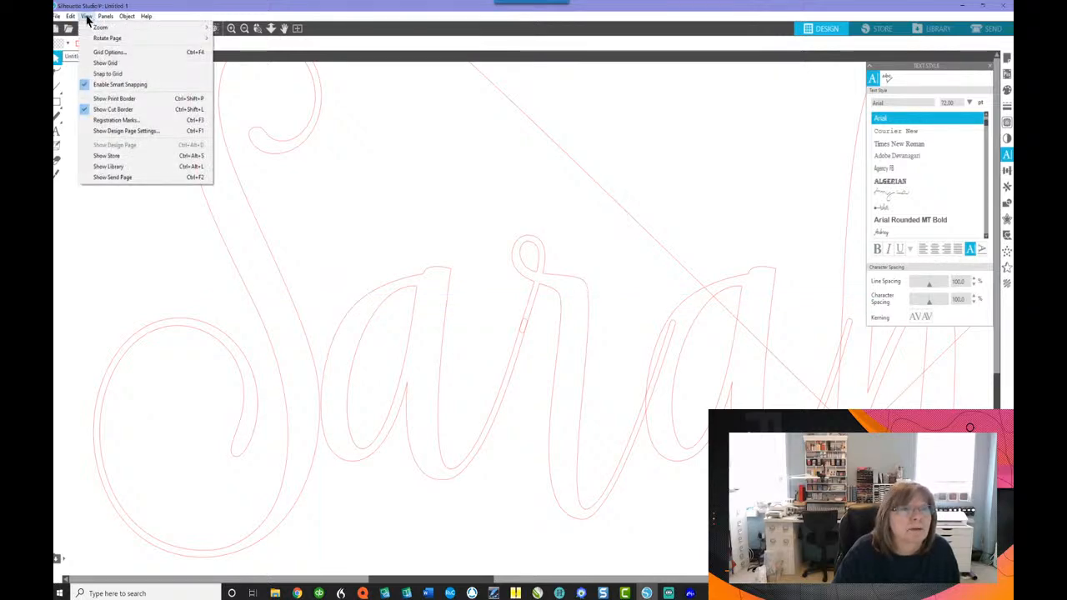
mouse_move(145, 90)
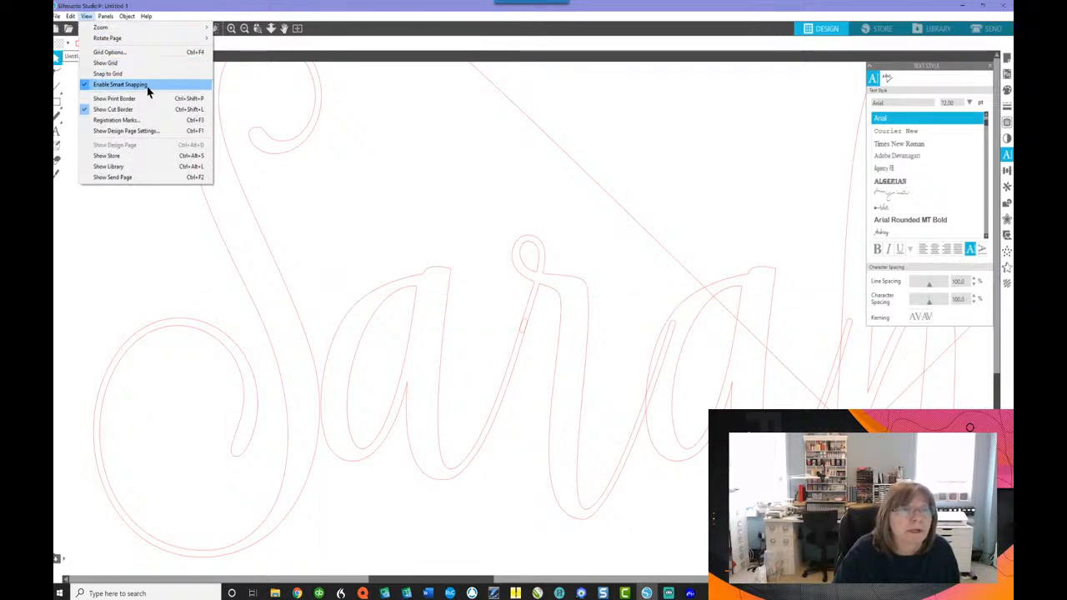
click(133, 84)
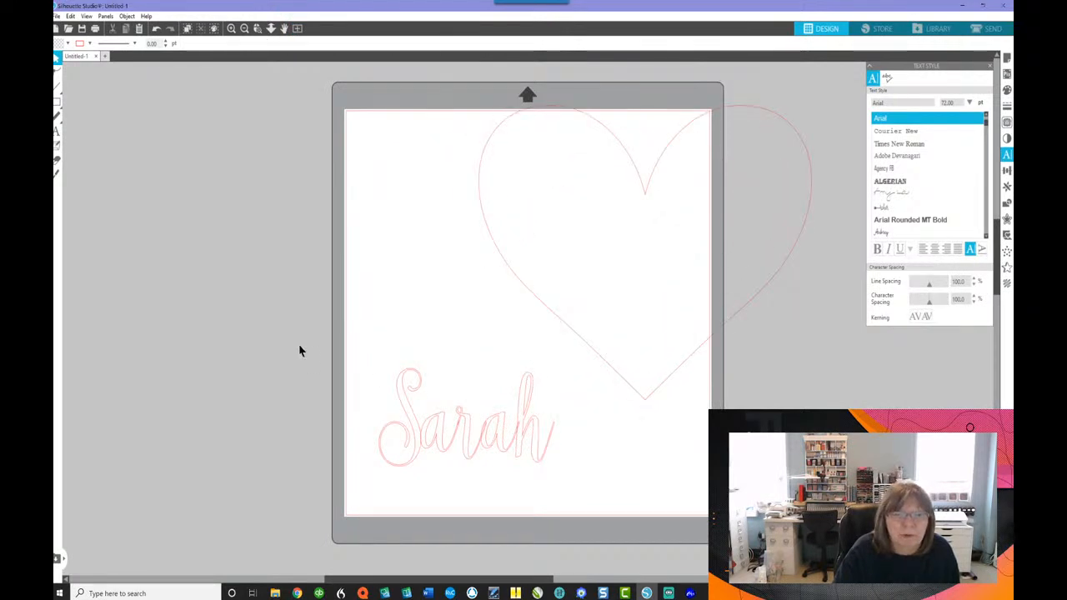
Weld the five letters of 'Sarah' into one connected shape
click(467, 438)
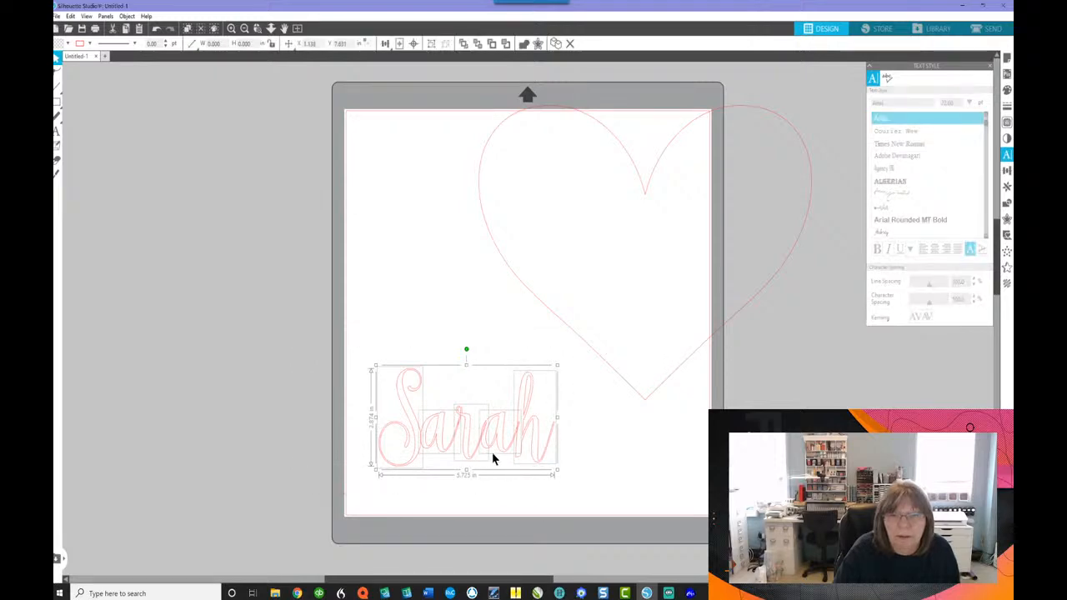
right_click(493, 459)
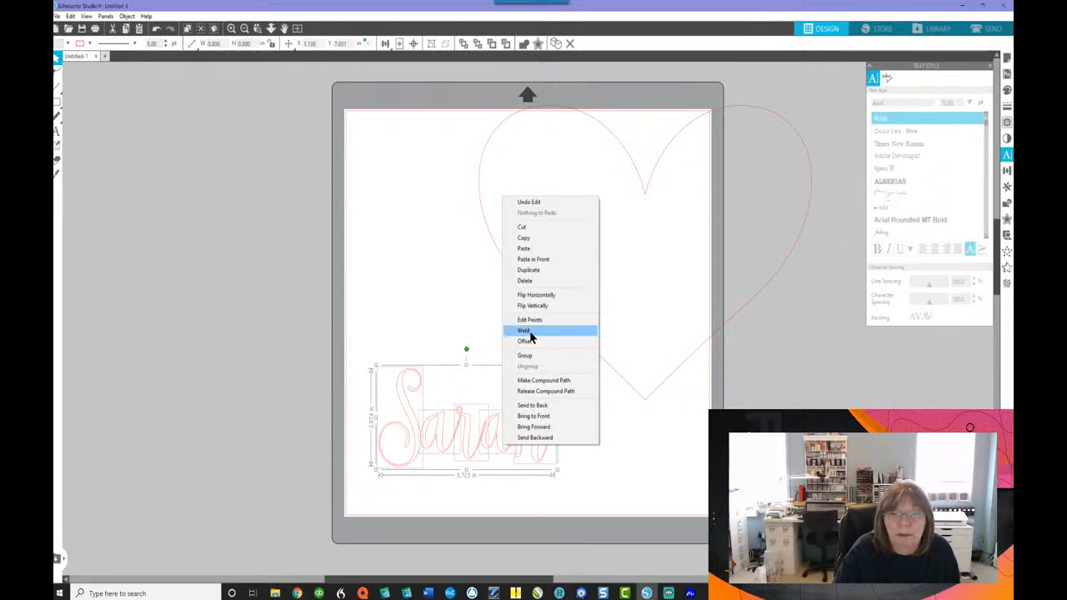
click(522, 330)
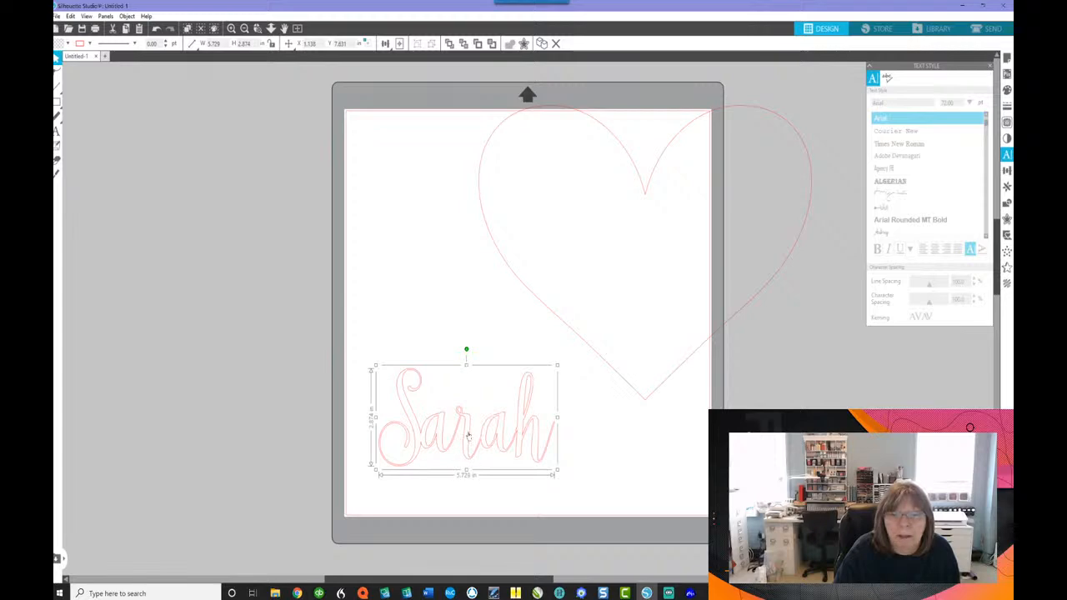
right_click(469, 435)
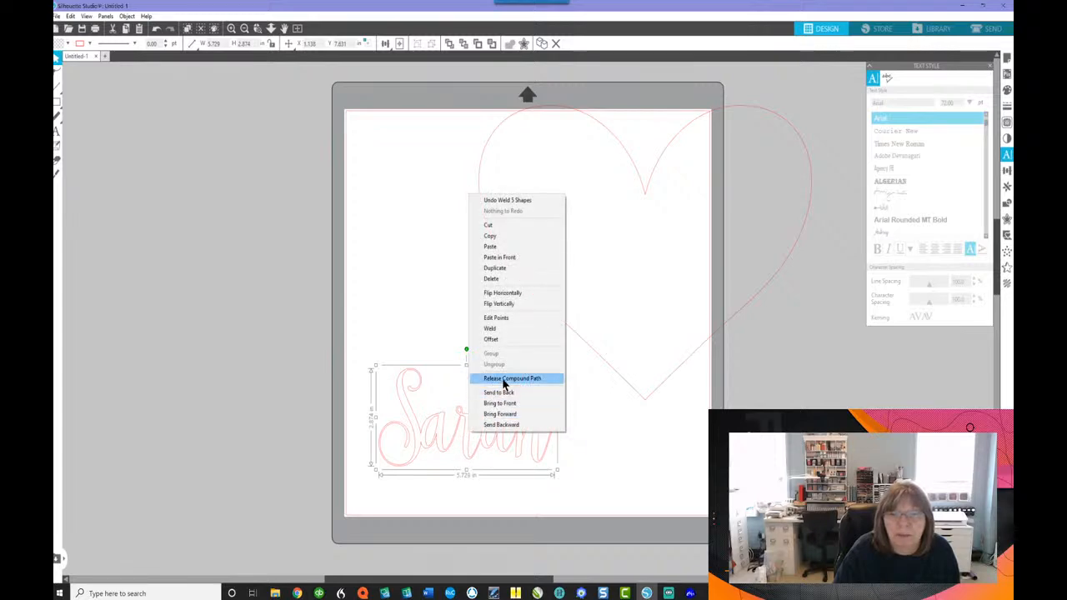
mouse_move(516, 380)
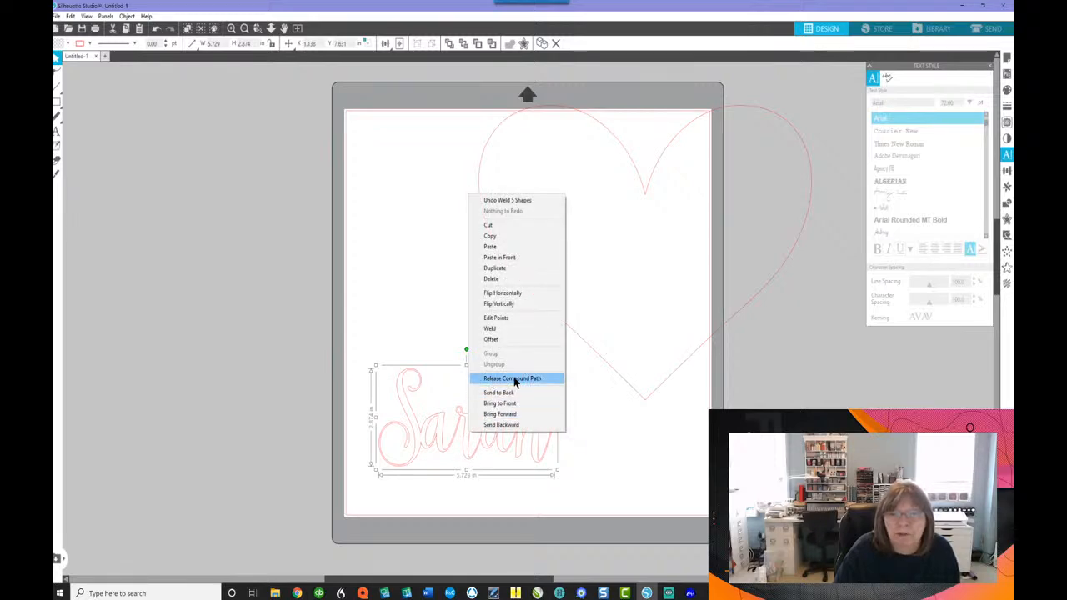
mouse_move(530, 379)
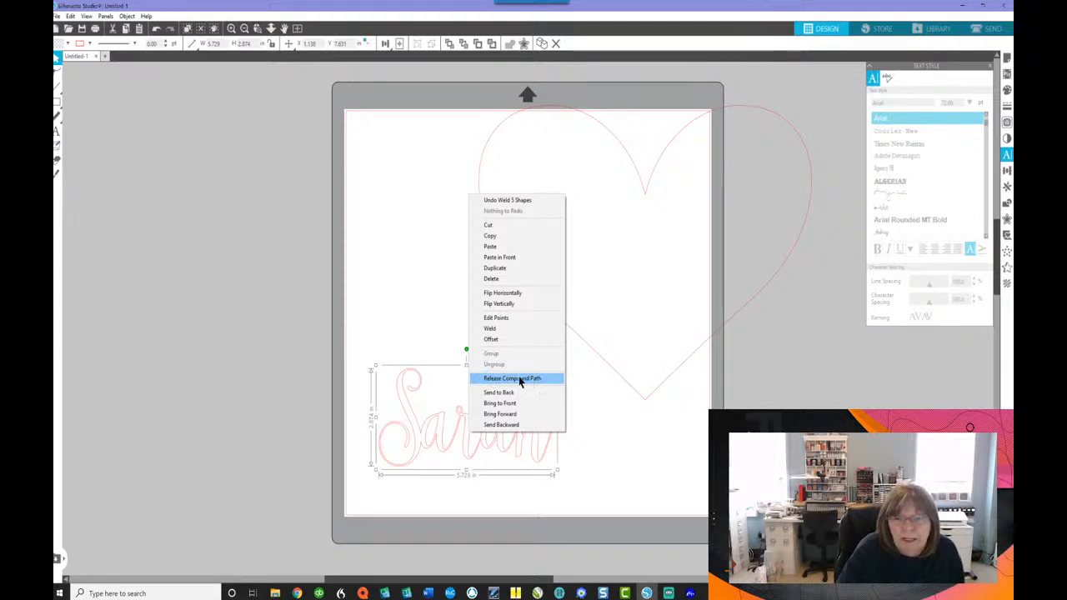
mouse_move(514, 380)
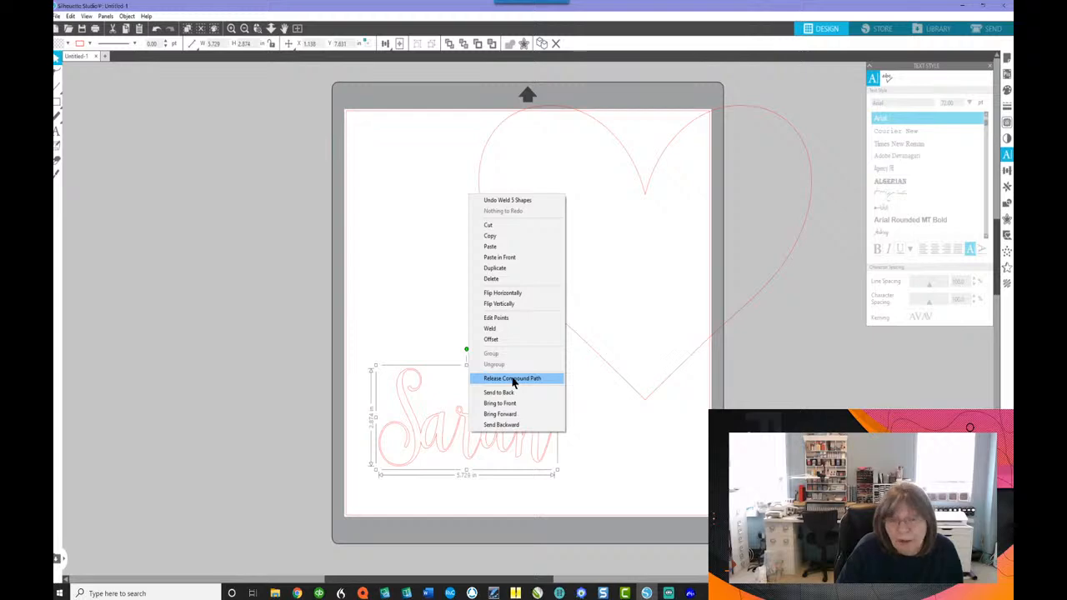
mouse_move(540, 384)
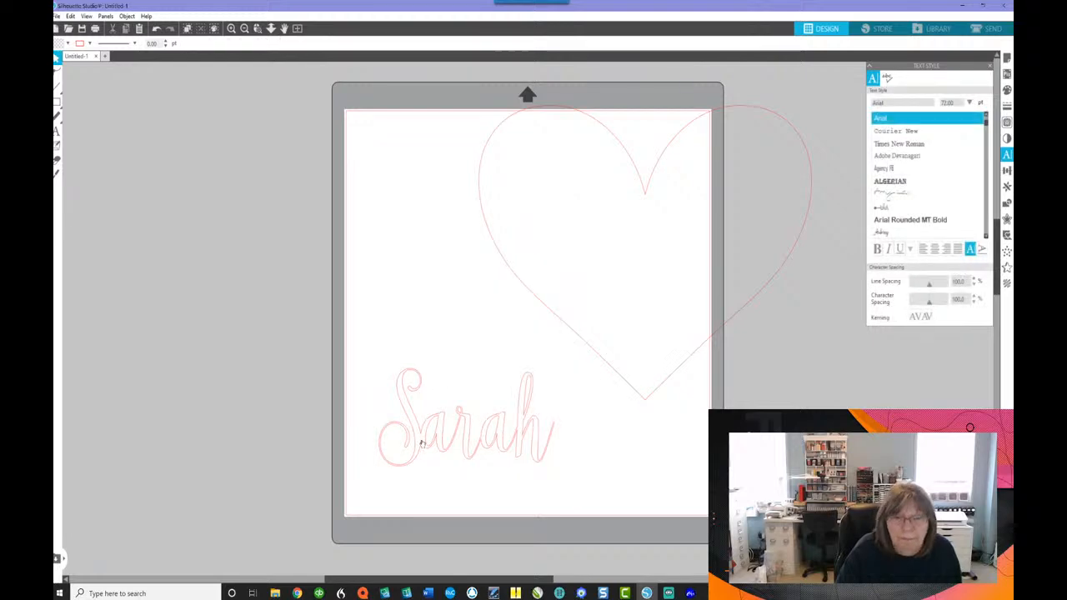
Drag the welded 'Sarah' off the mat to the left
drag(467, 433, 209, 450)
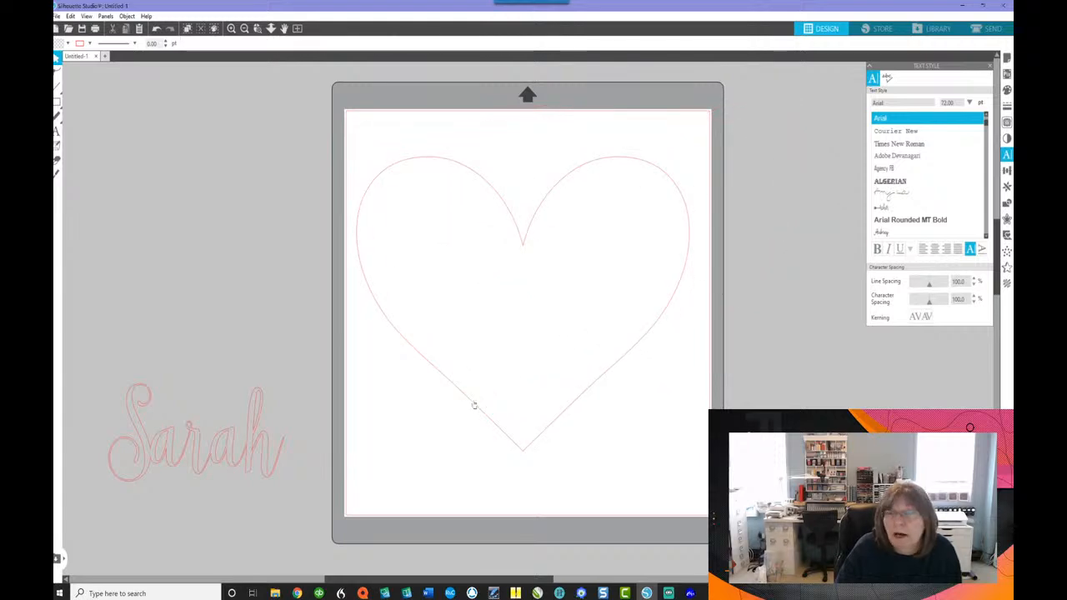
mouse_move(1007, 199)
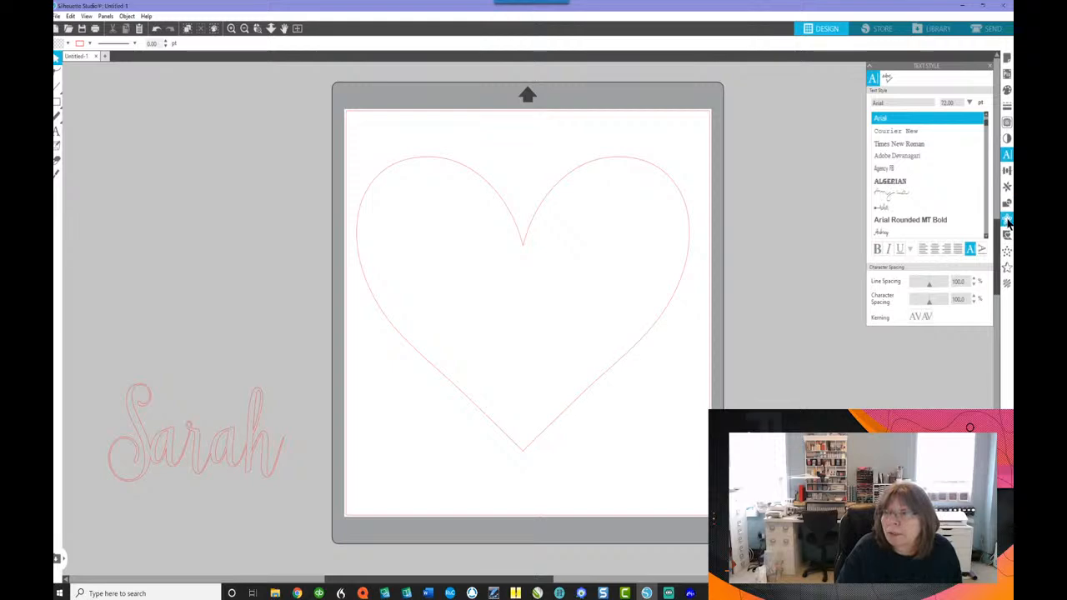
Apply an outer offset of about 0.26 in around the heart
click(1006, 218)
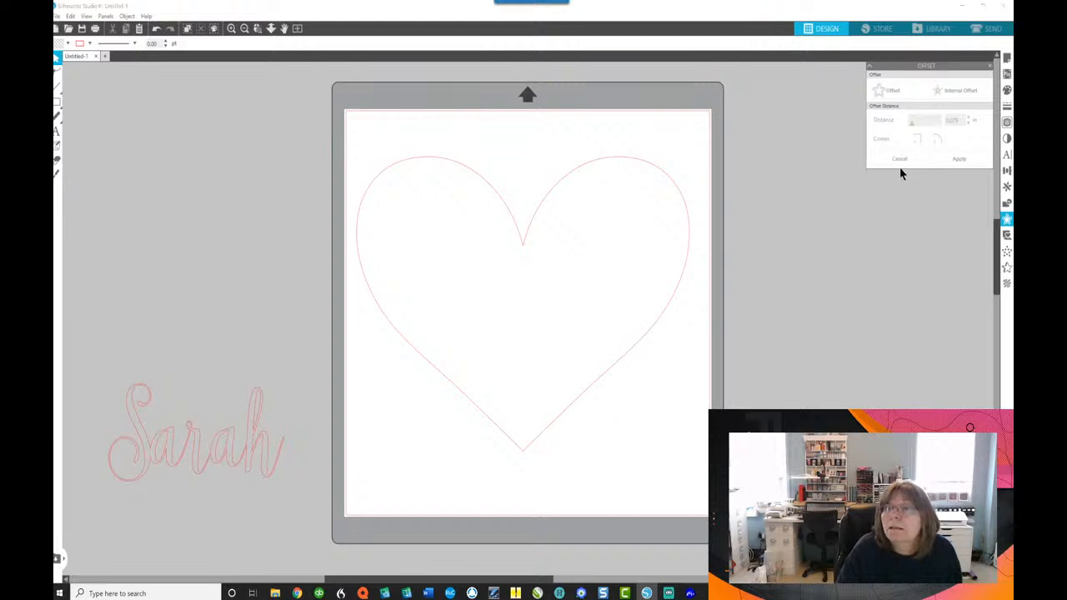
mouse_move(689, 249)
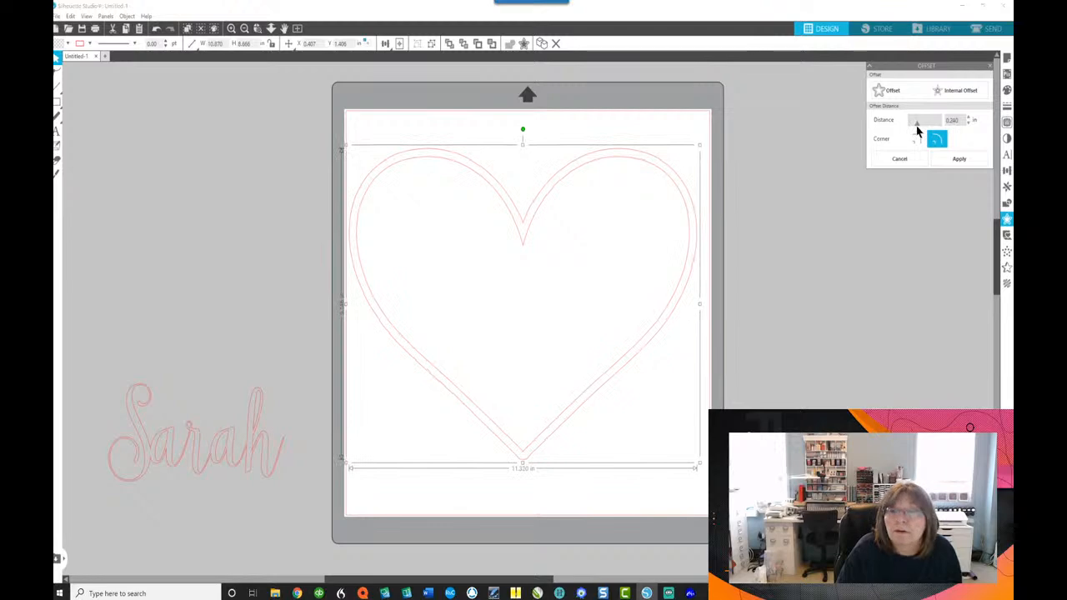
click(959, 159)
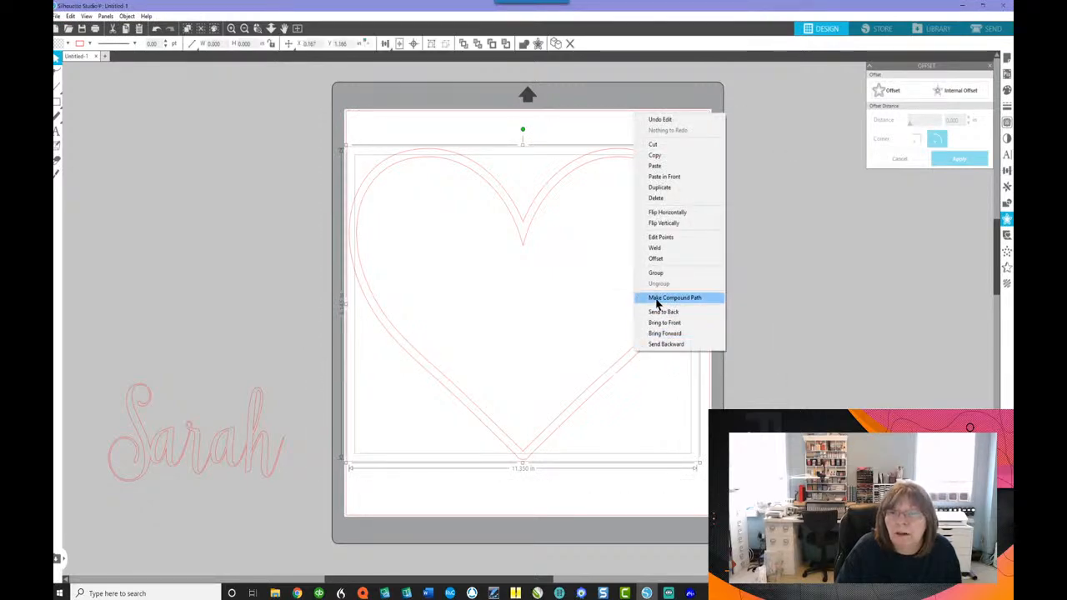
Combine the heart and its offset outline into a compound path, then move 'Sarah' toward it
click(673, 297)
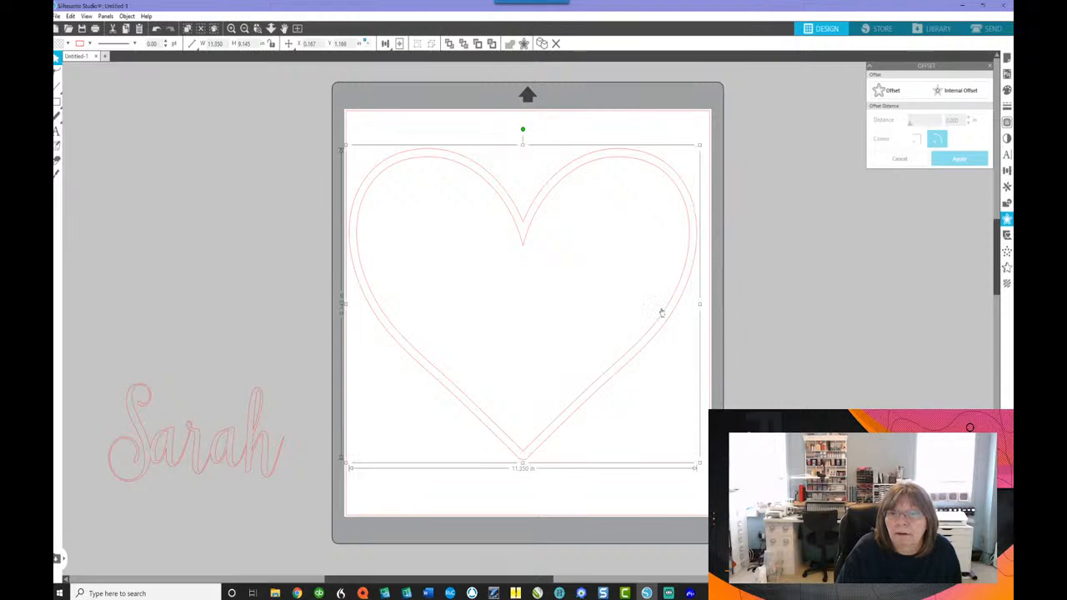
right_click(660, 312)
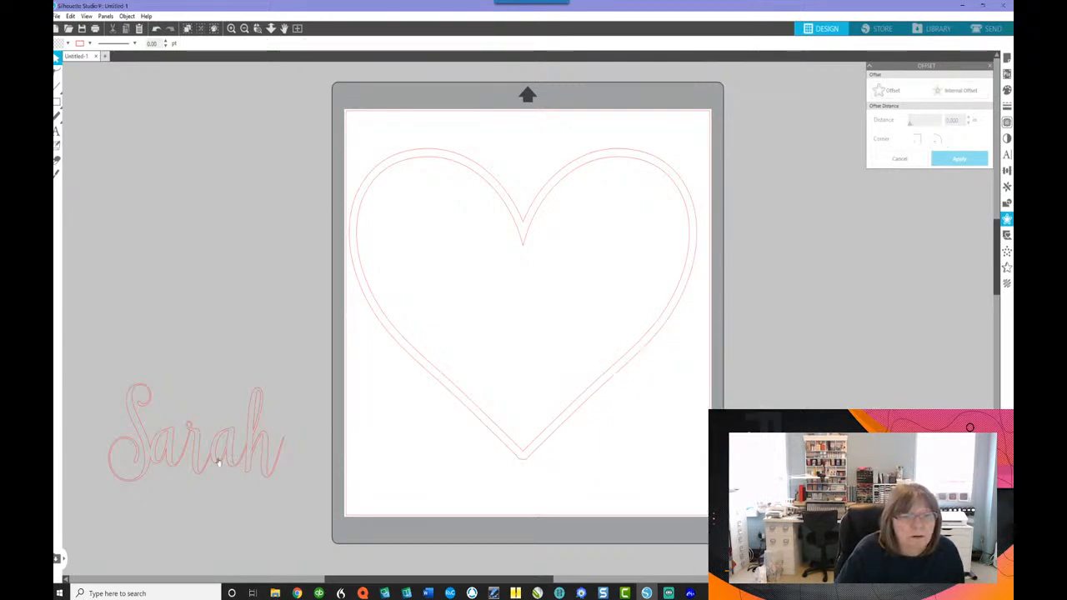
drag(196, 433, 417, 396)
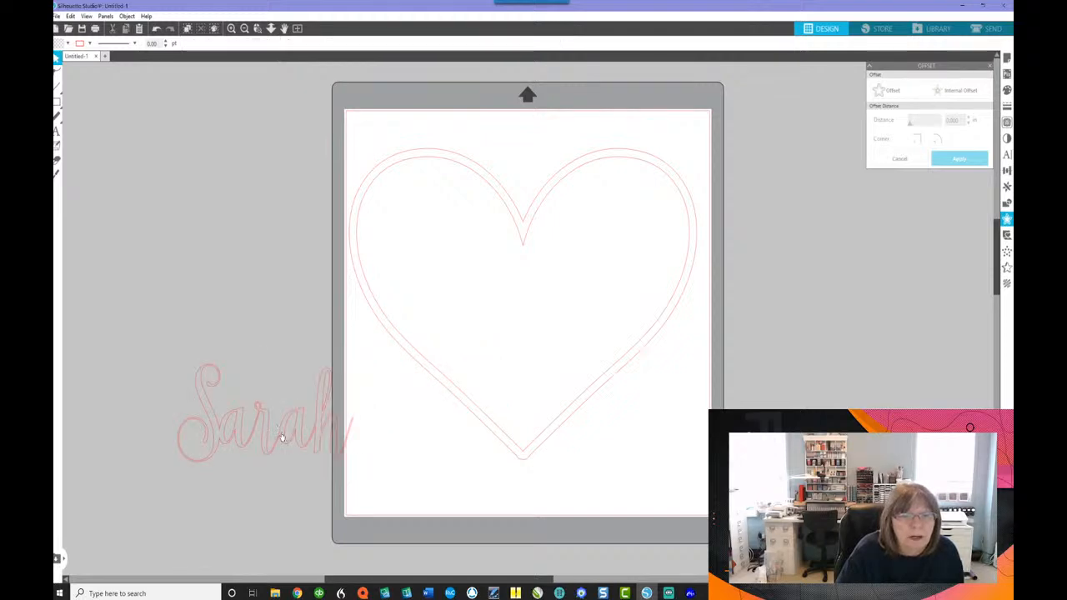
Move Sarah onto the heart and angle it along the lower right edge
drag(266, 416, 546, 304)
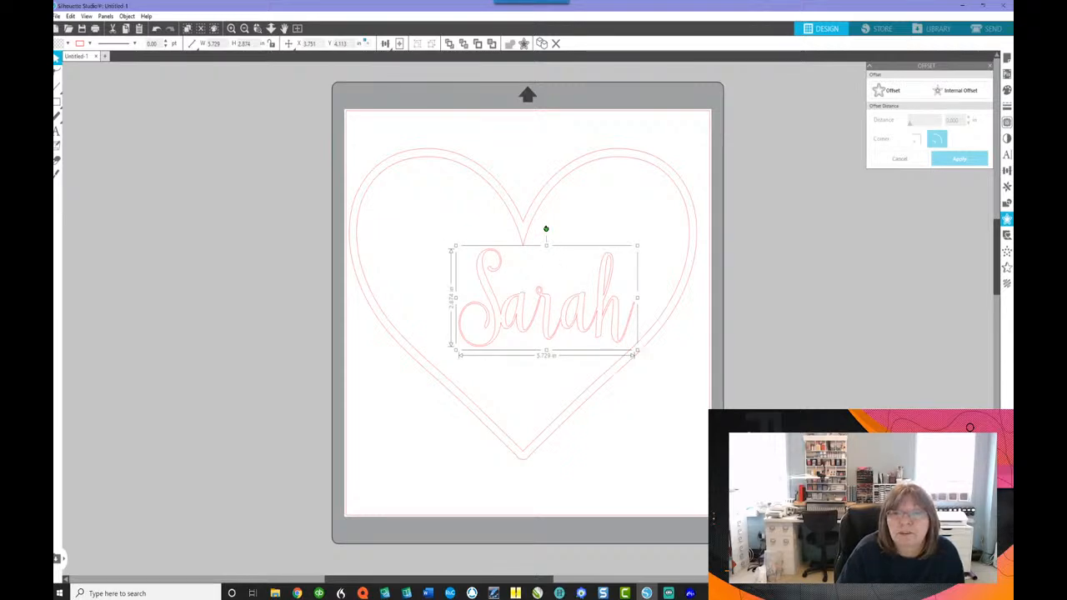
drag(546, 229, 538, 231)
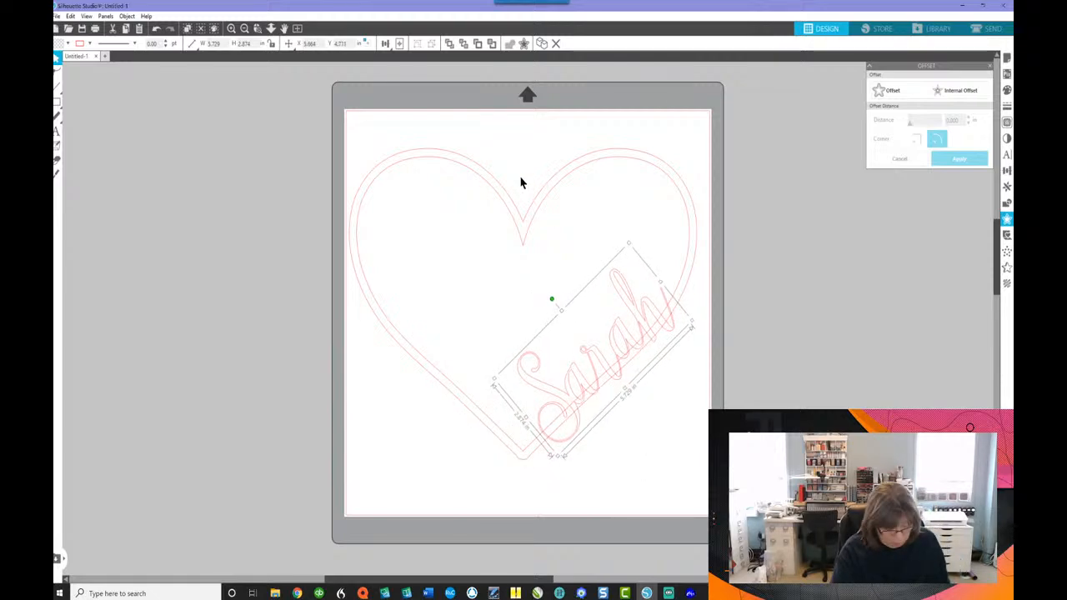
mouse_move(527, 207)
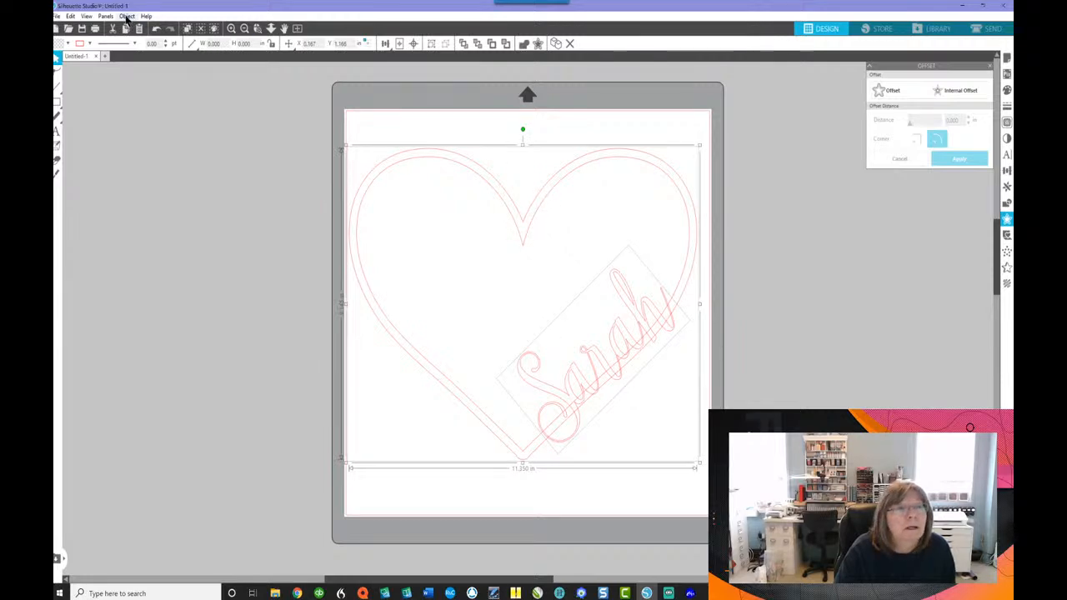
Combine Sarah with the heart ring using Object > Modify
click(126, 16)
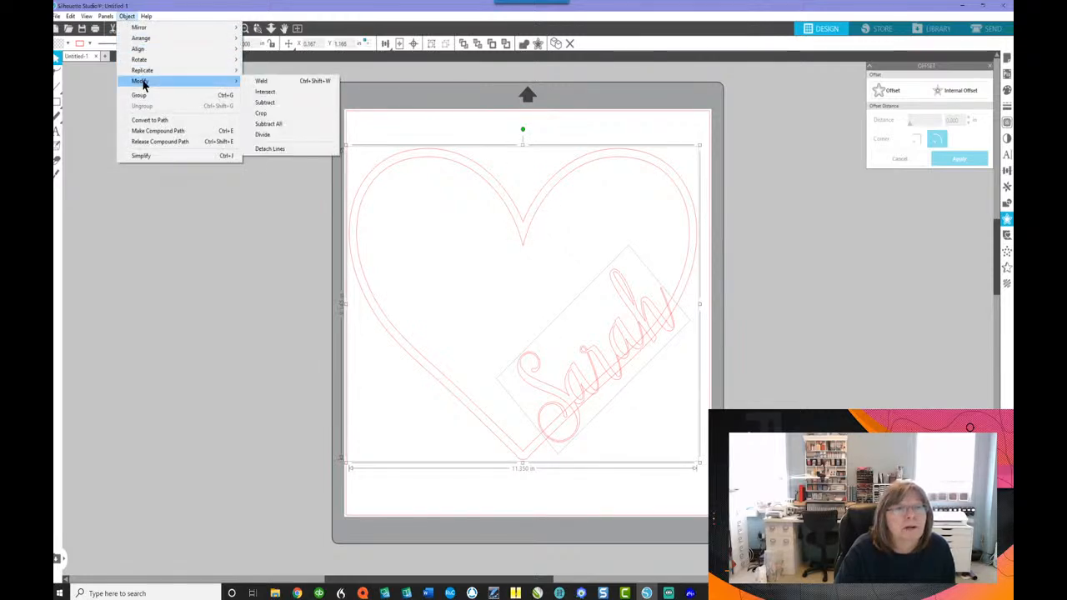
click(301, 131)
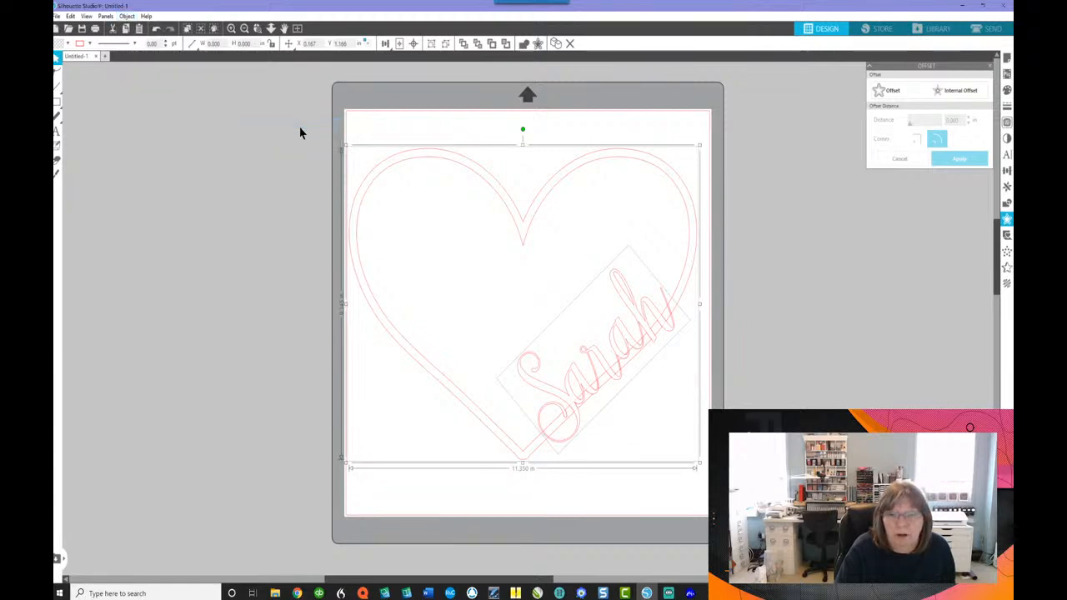
mouse_move(660, 421)
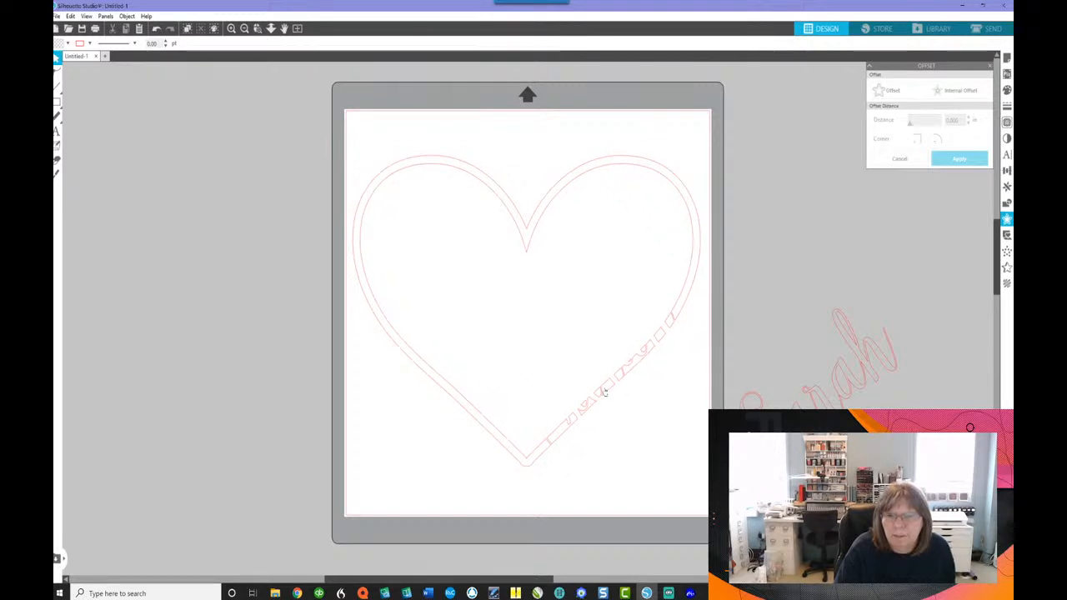
Ungroup the combined heart from its leftover pieces
right_click(604, 392)
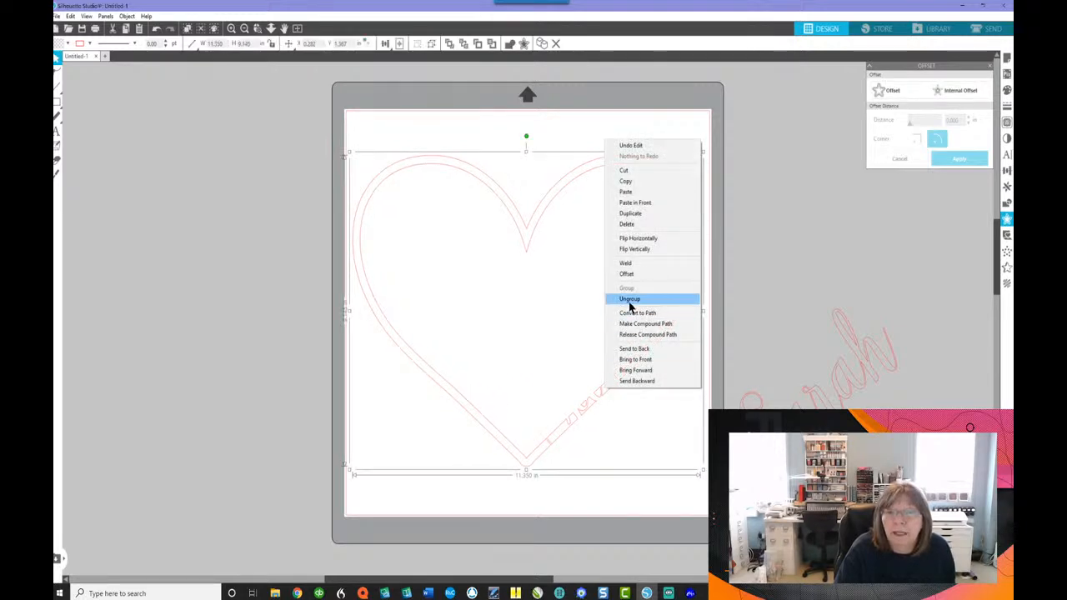
click(629, 299)
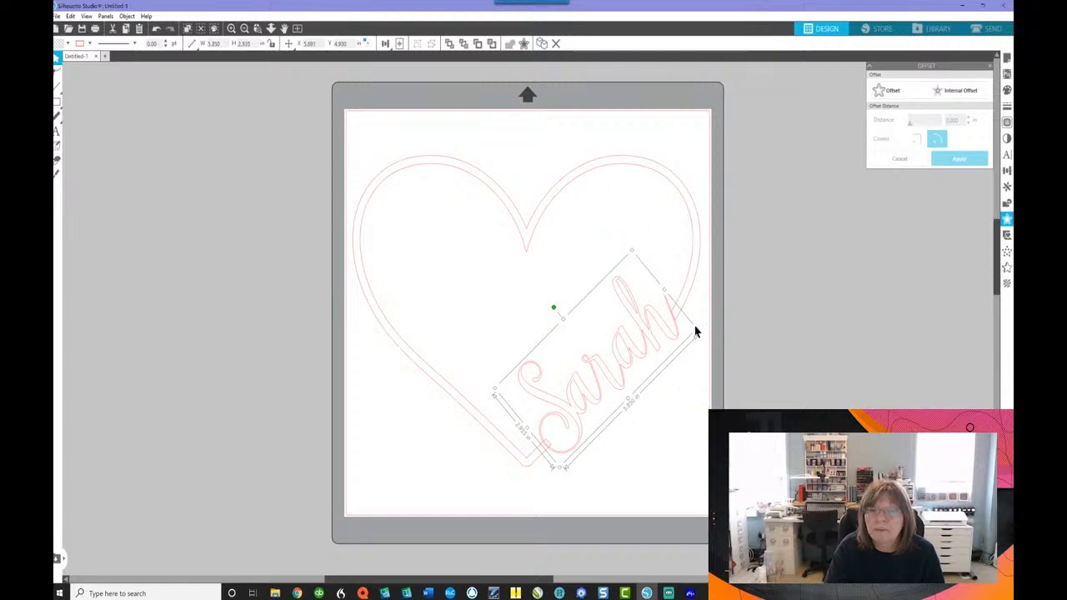
mouse_move(405, 171)
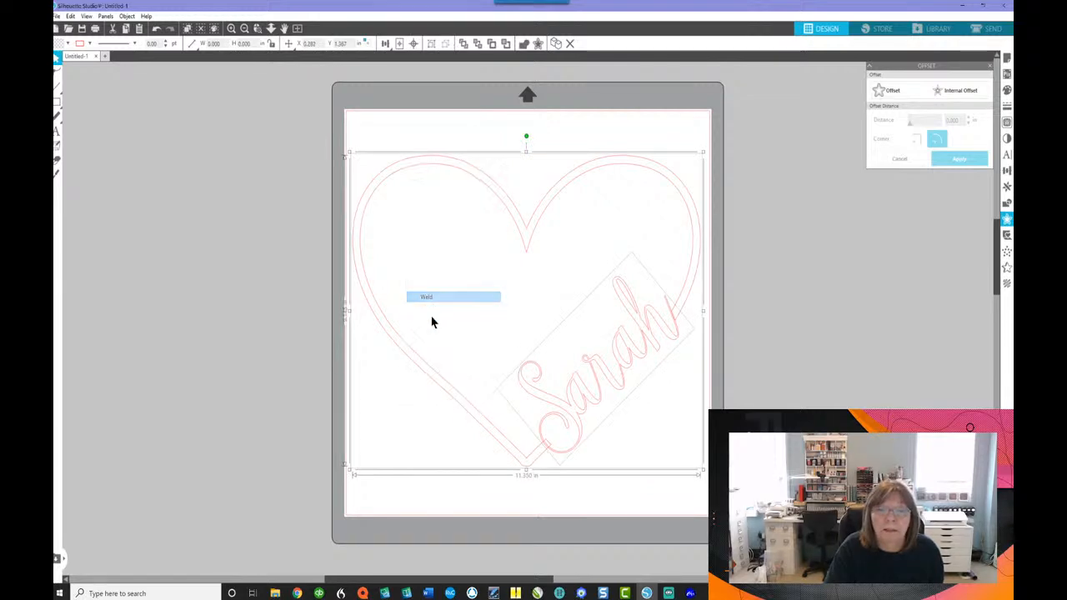
Weld Sarah into the heart ring's lower right edge as one outline
click(451, 297)
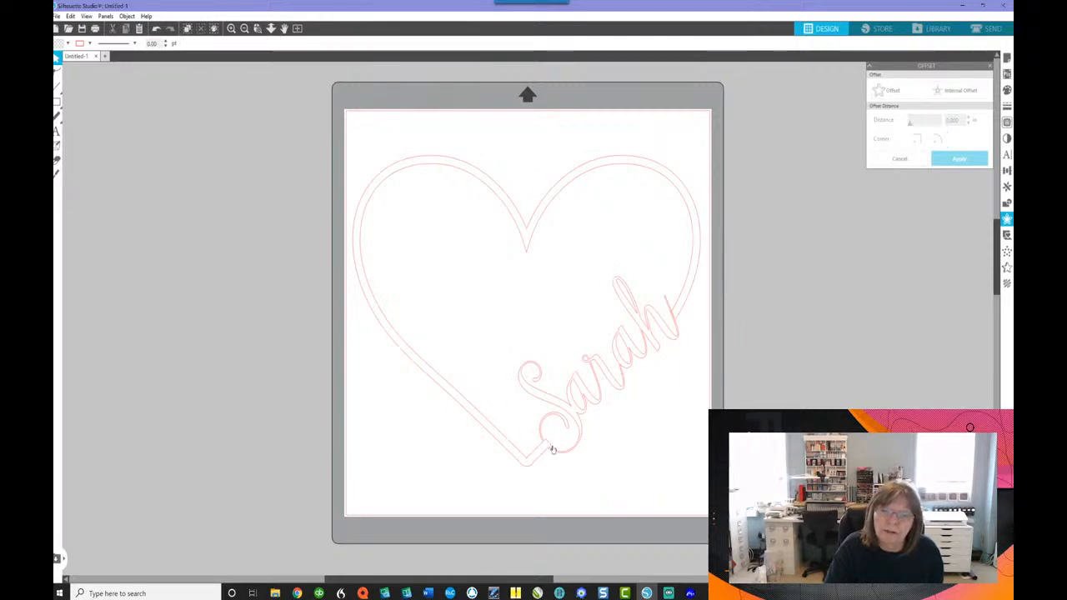
mouse_move(553, 452)
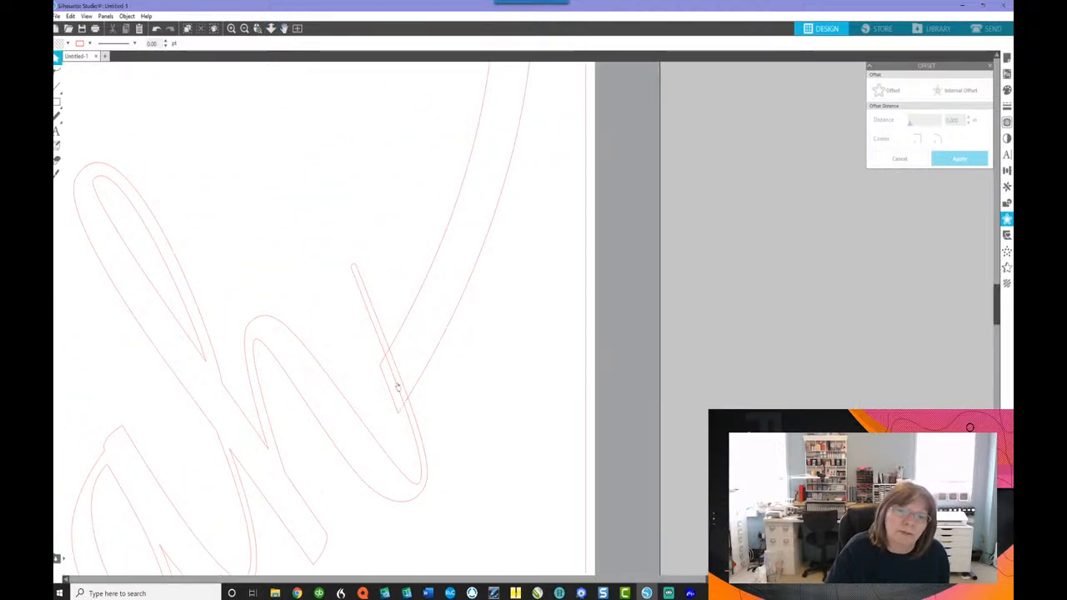
mouse_move(693, 261)
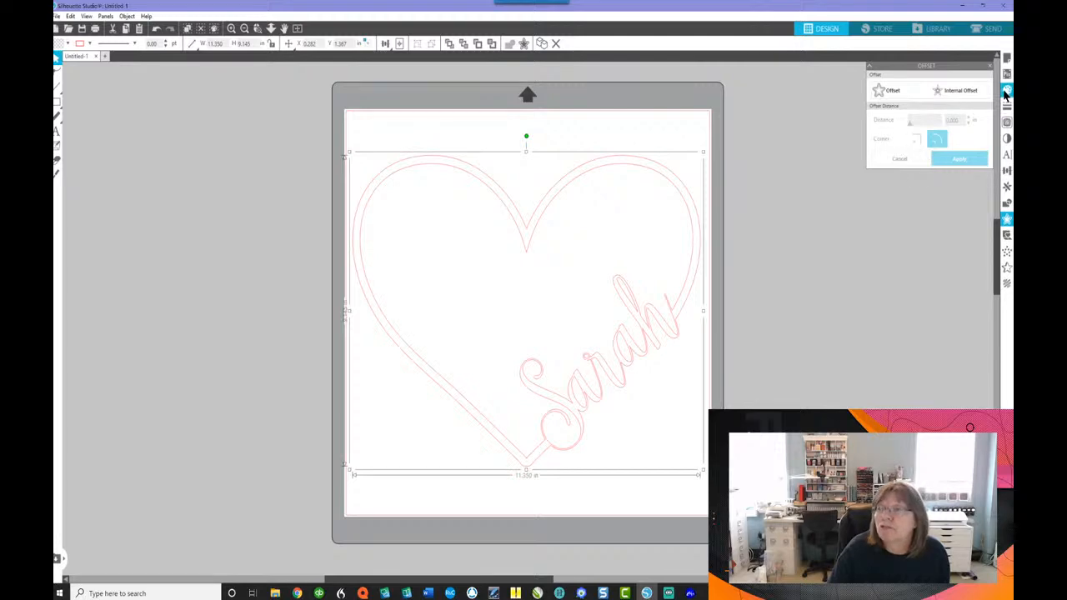
Fill the welded heart-and-Sarah design with the red swatch
click(1033, 89)
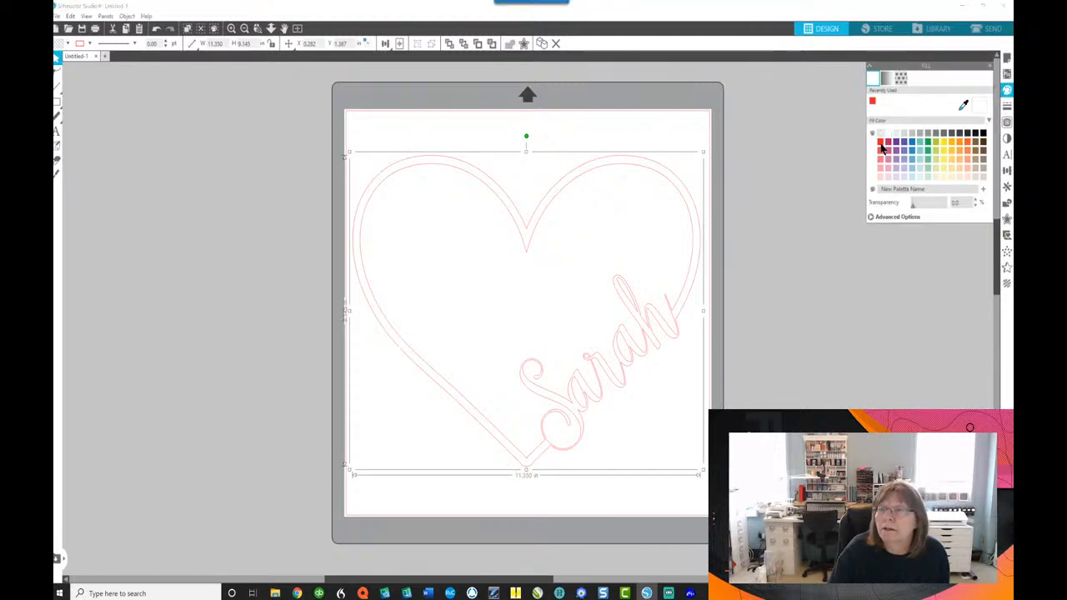
click(880, 143)
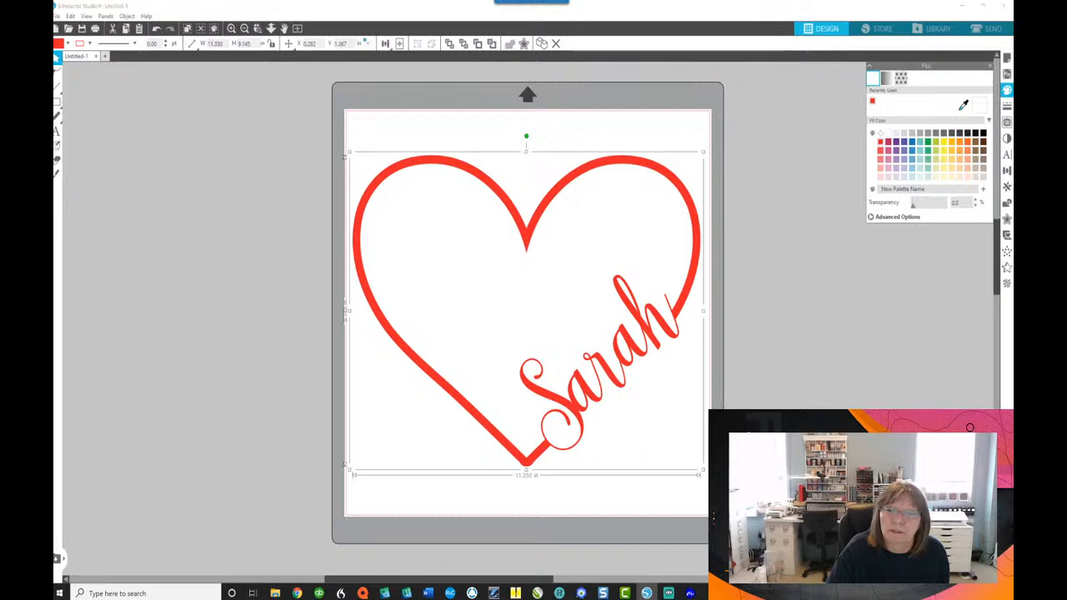